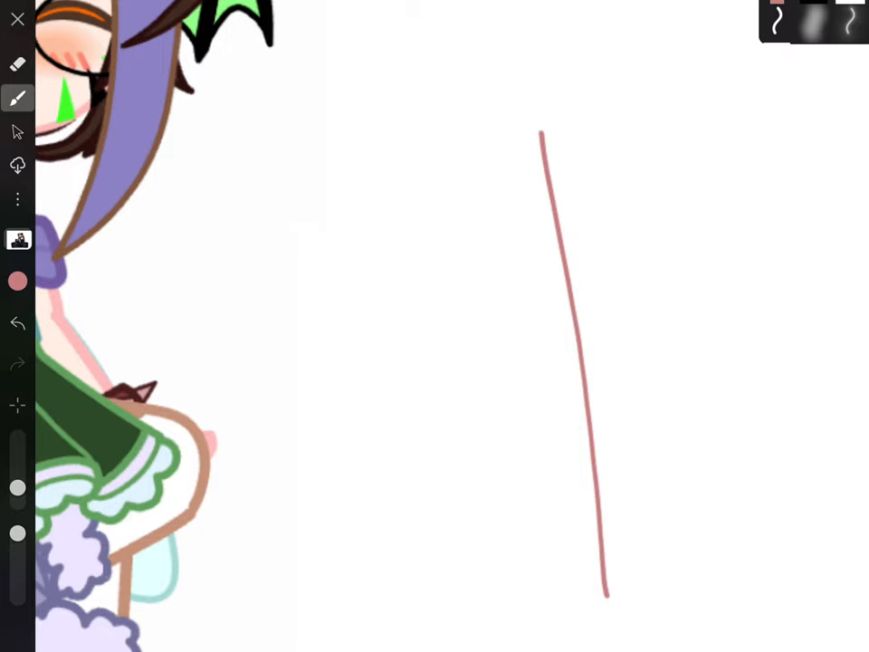
Step: Draw a thick pink stroke forming part of the cross beside the character
{"action": "left_click_drag", "start_coordinate": [366, 262], "coordinate": [797, 257]}
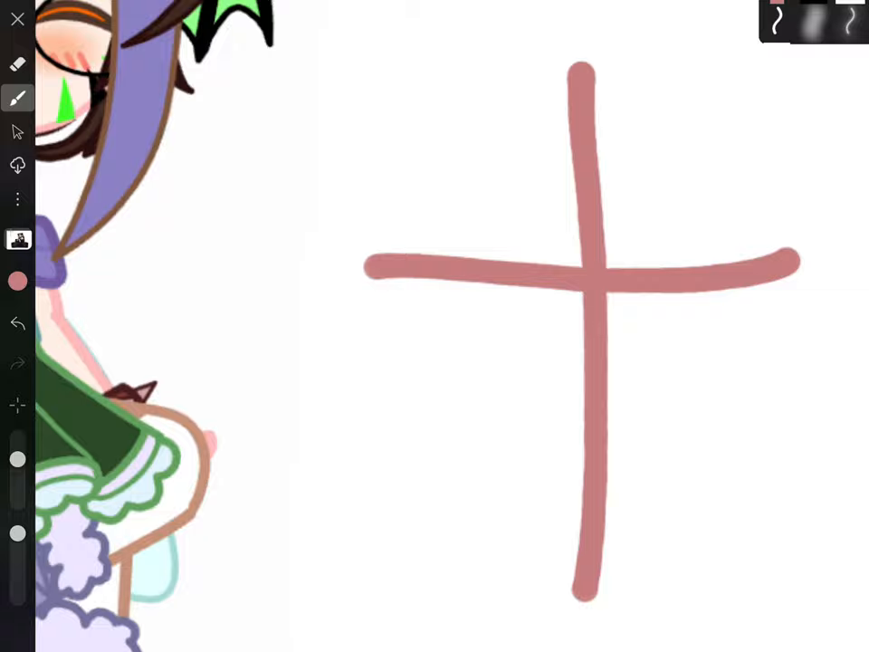